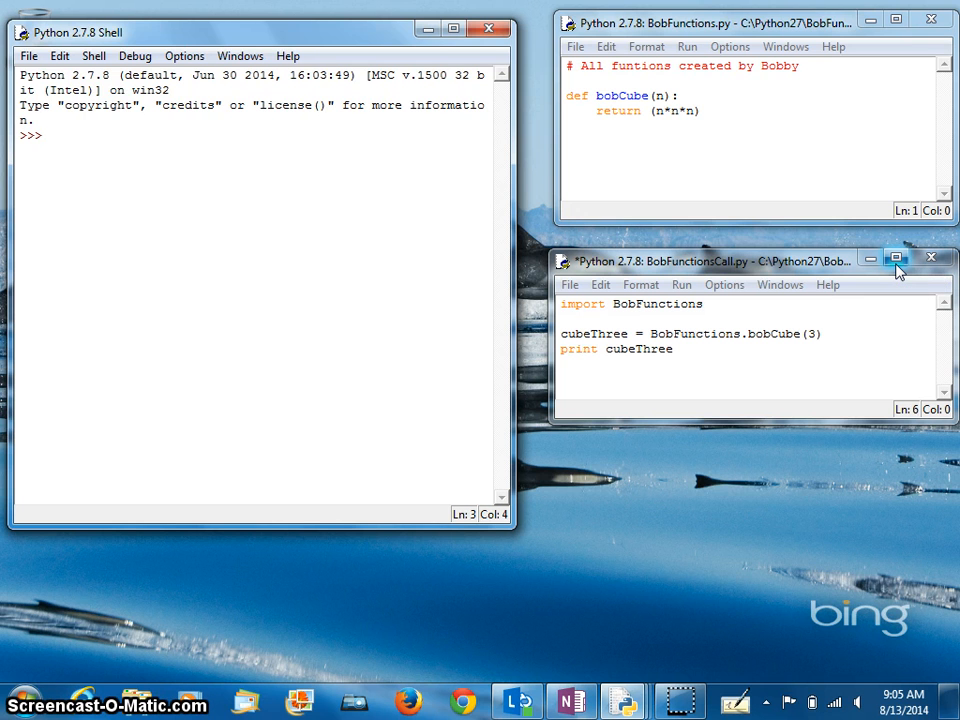
Step: Review the BobFunctions.bobCube call, then run BobFunctionsCall.py so the shell restarts
left_click(50, 136)
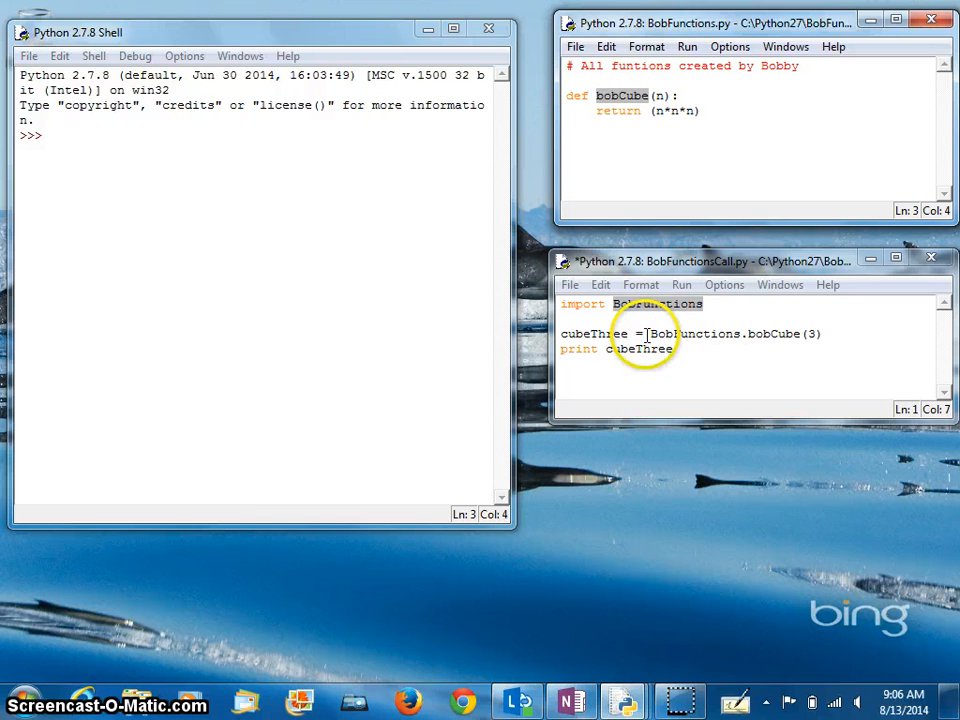
double_click(692, 332)
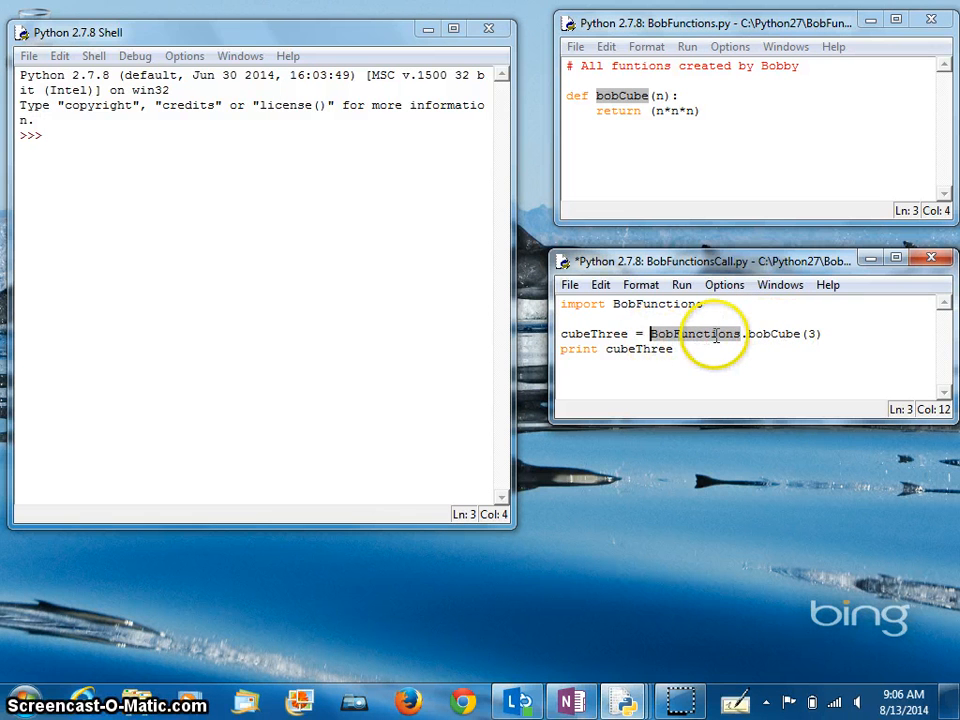
mouse_move(790, 332)
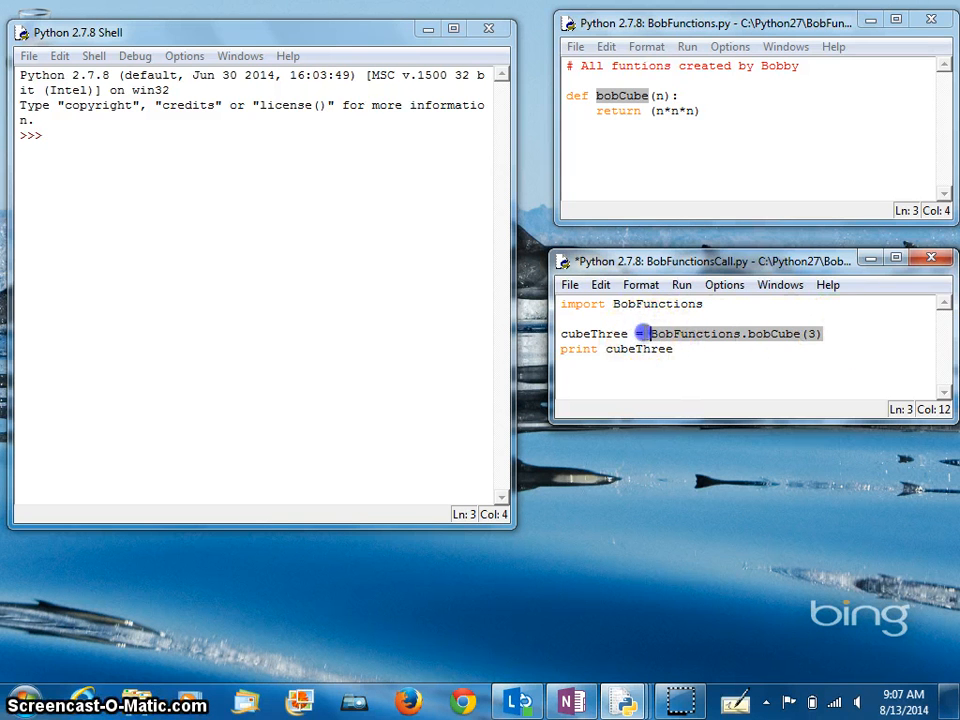
left_click(636, 332)
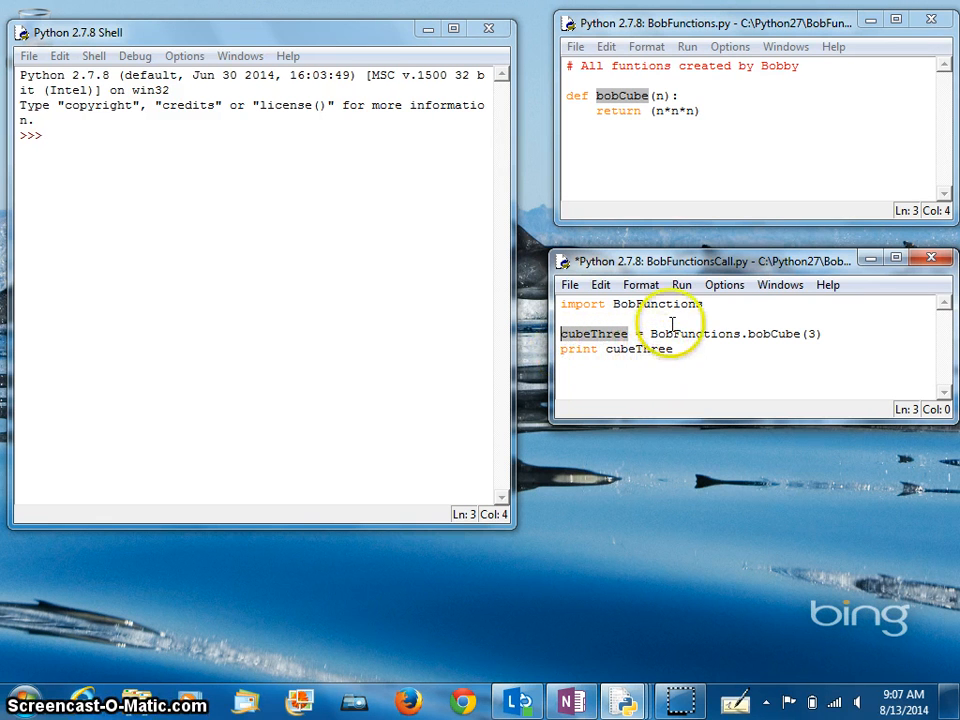
mouse_move(828, 340)
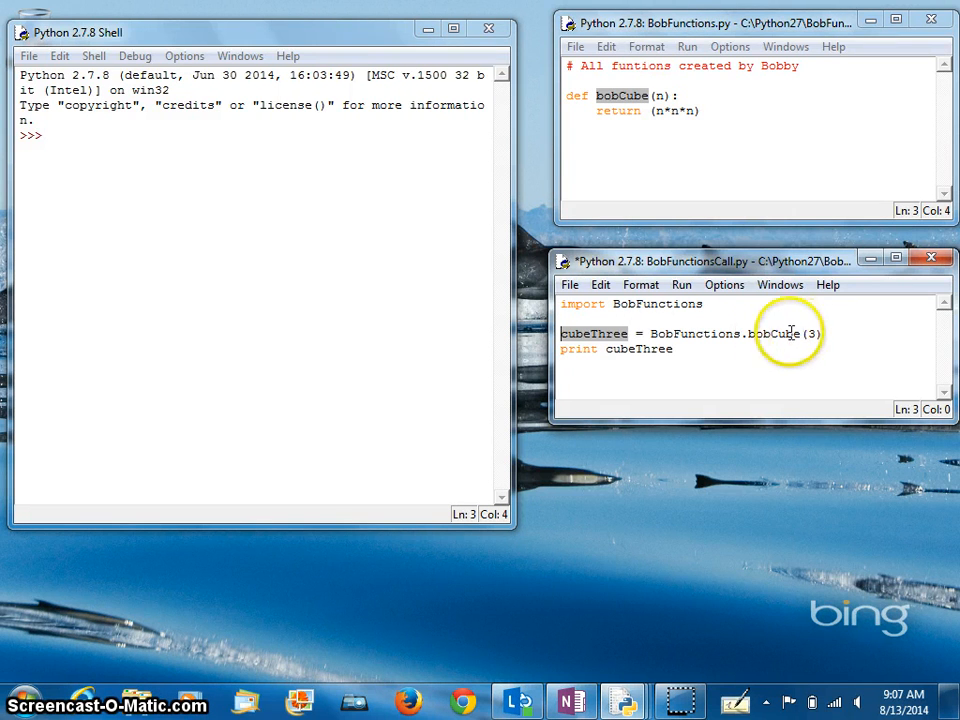
left_click(680, 284)
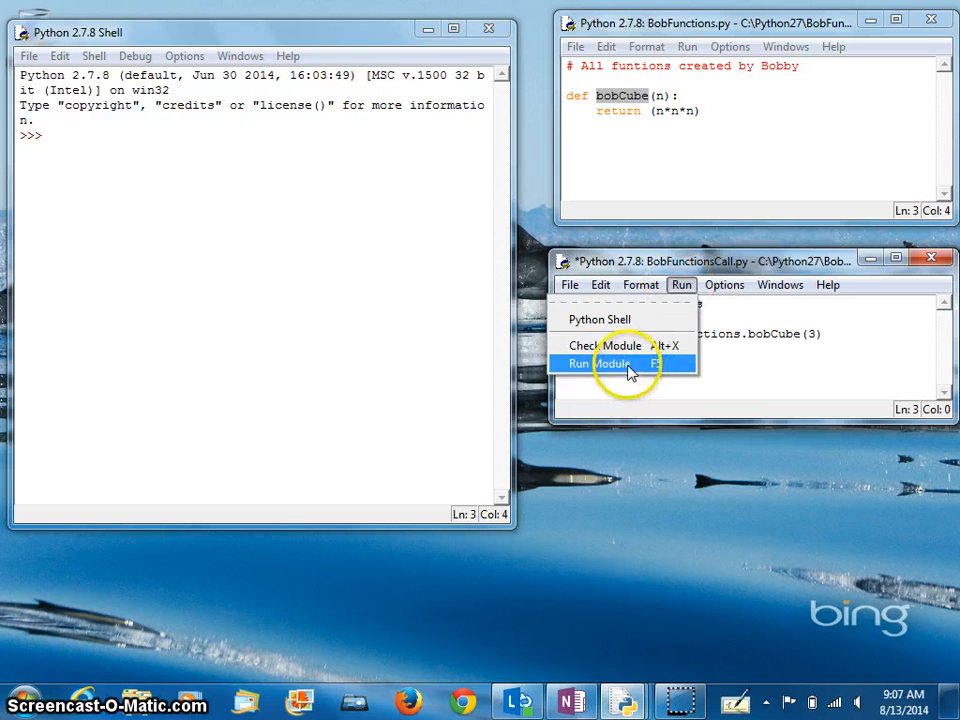
left_click(590, 364)
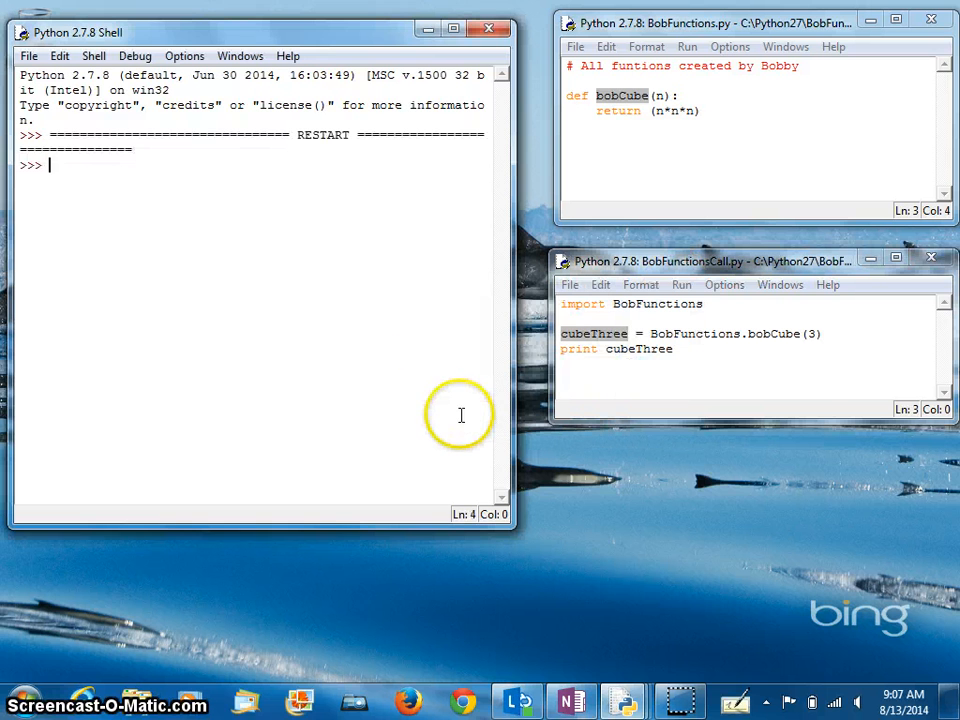